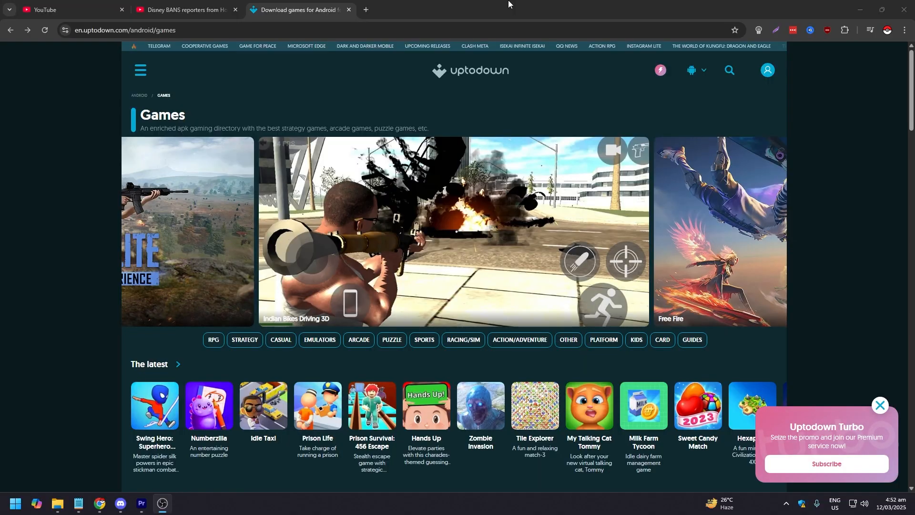
{"action": "mouse_move", "coordinate": [516, 4]}
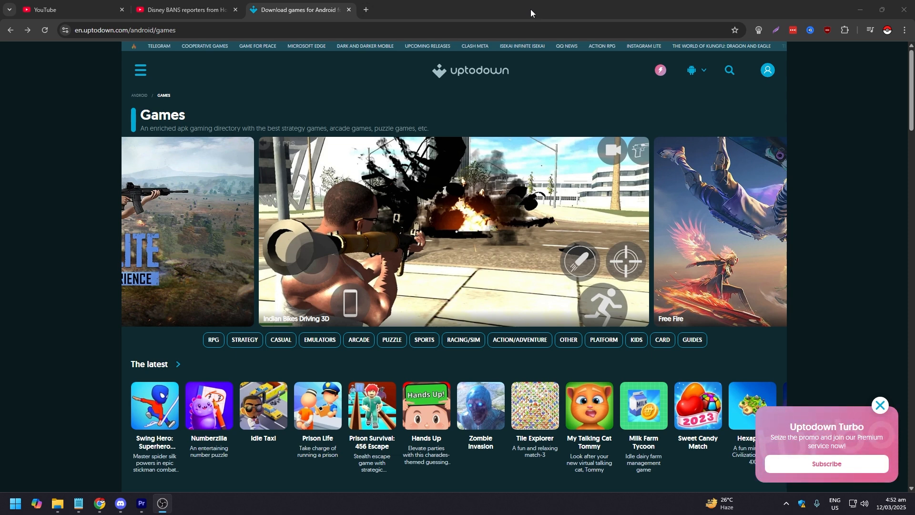
- Close the Uptodown Turbo promo popup on the Android games page
{"action": "left_click", "coordinate": [880, 405]}
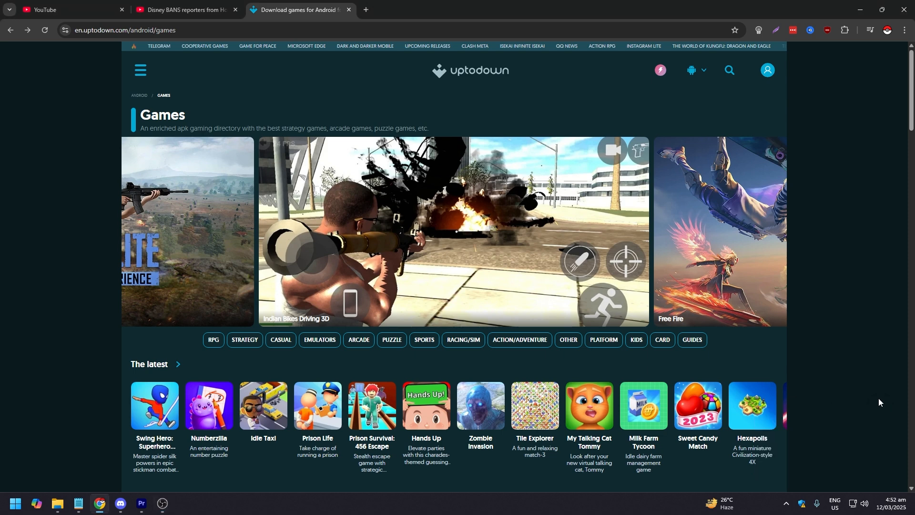
{"action": "mouse_move", "coordinate": [831, 295]}
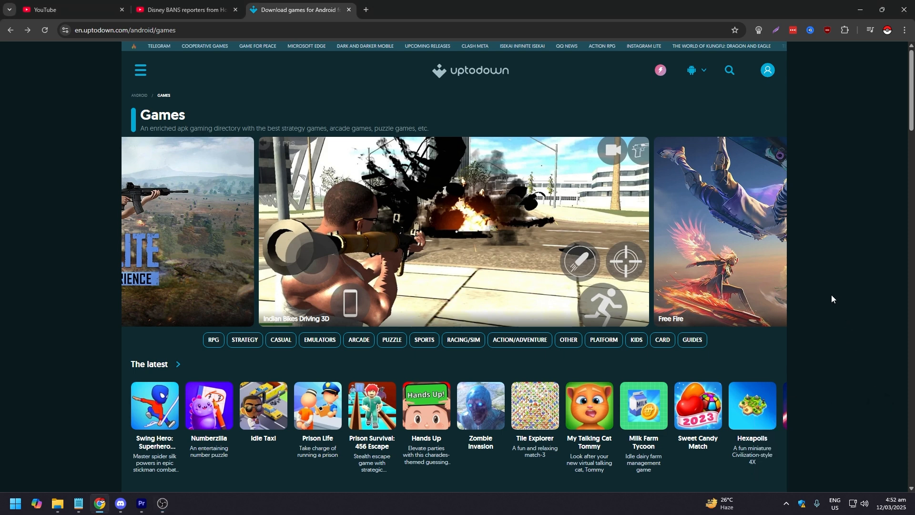
{"action": "mouse_move", "coordinate": [832, 298]}
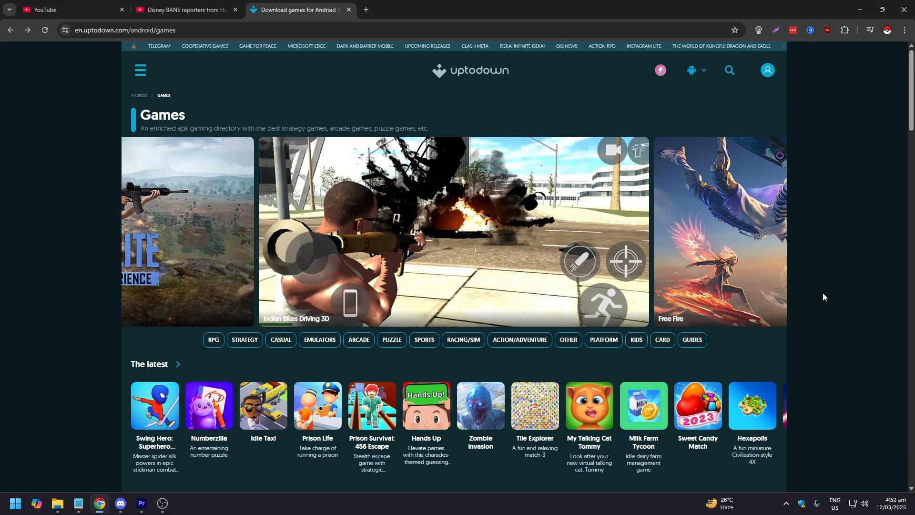
{"action": "mouse_move", "coordinate": [76, 209]}
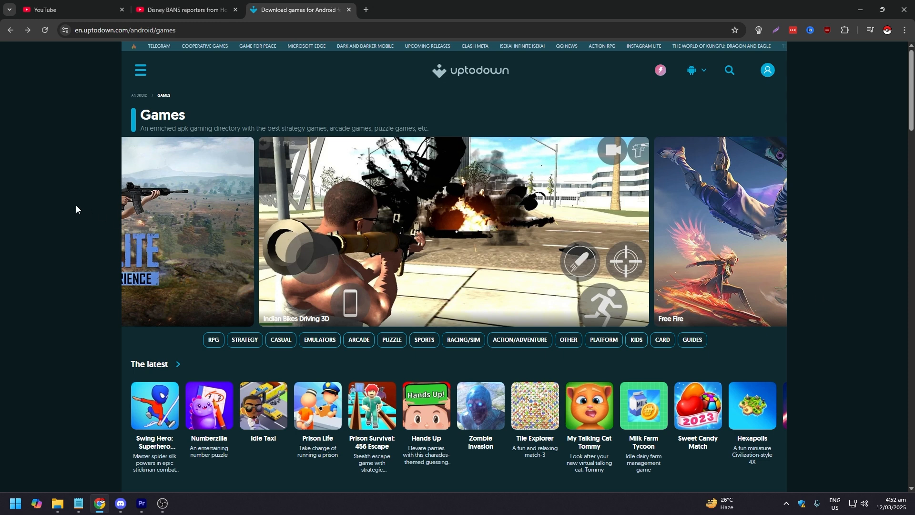
{"action": "mouse_move", "coordinate": [53, 202]}
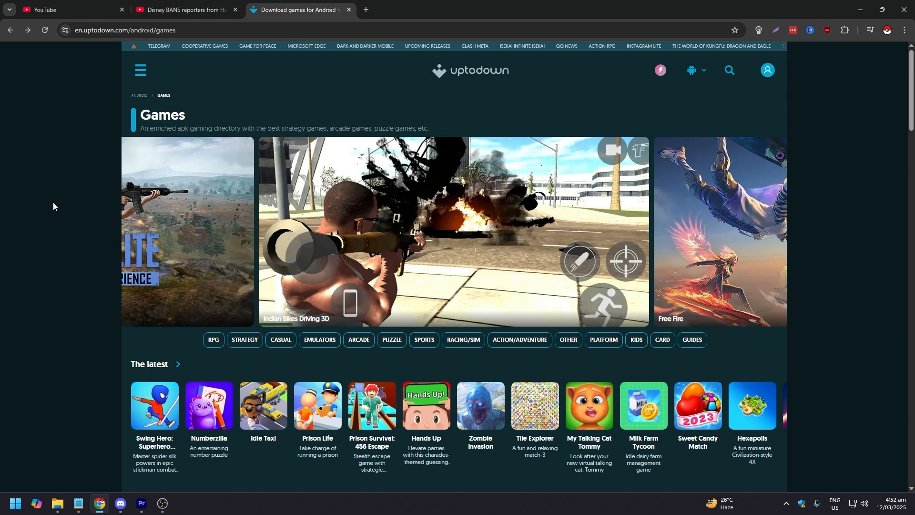
{"action": "mouse_move", "coordinate": [498, 88]}
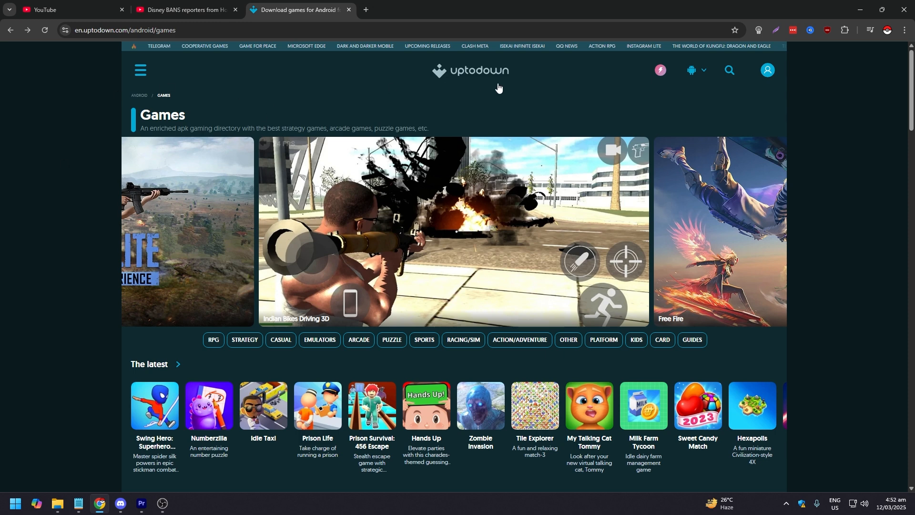
{"action": "mouse_move", "coordinate": [99, 226]}
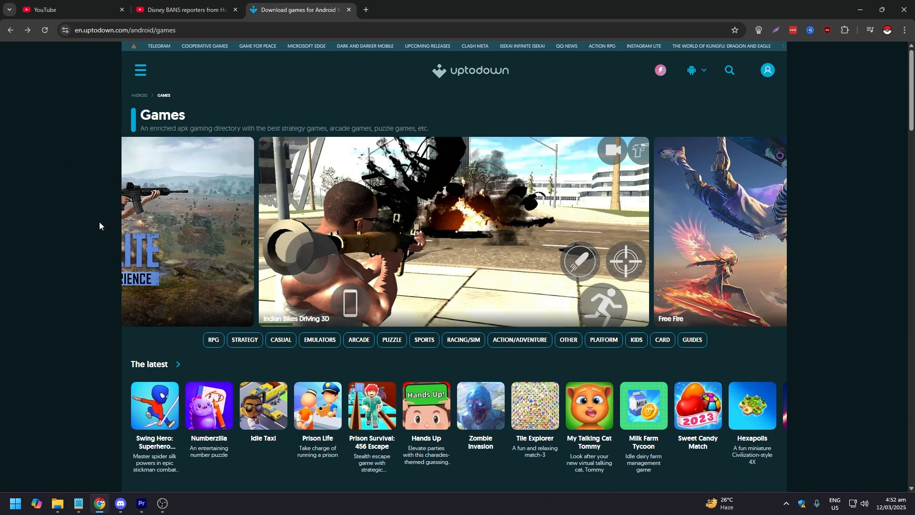
{"action": "mouse_move", "coordinate": [103, 237]}
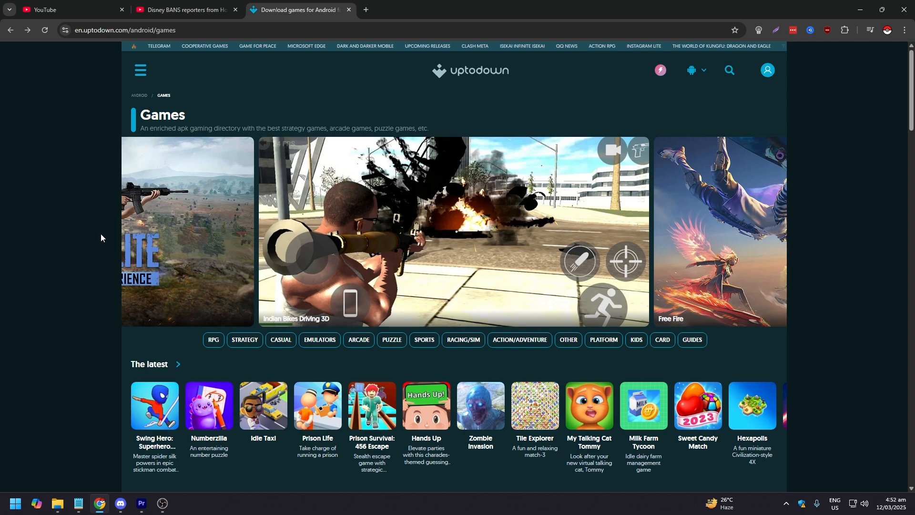
- Download the latest Sweet Candy Match APK (18.7 MB) and show recent downloads
{"action": "scroll", "scroll_direction": "down", "scroll_amount": 3}
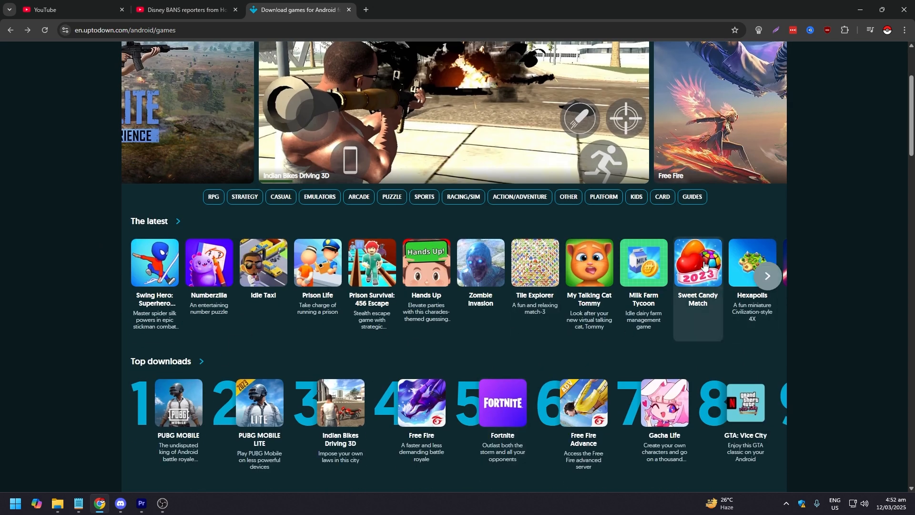
{"action": "left_click", "coordinate": [696, 264]}
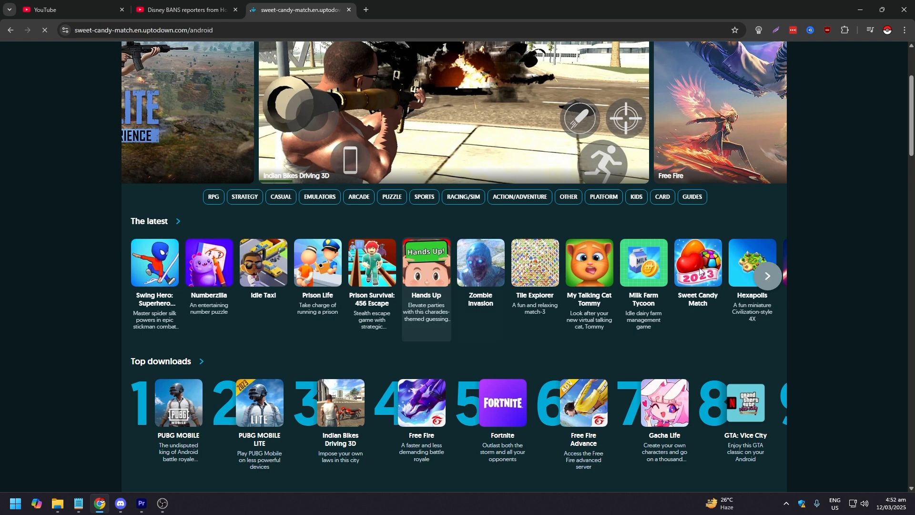
{"action": "left_click", "coordinate": [696, 263]}
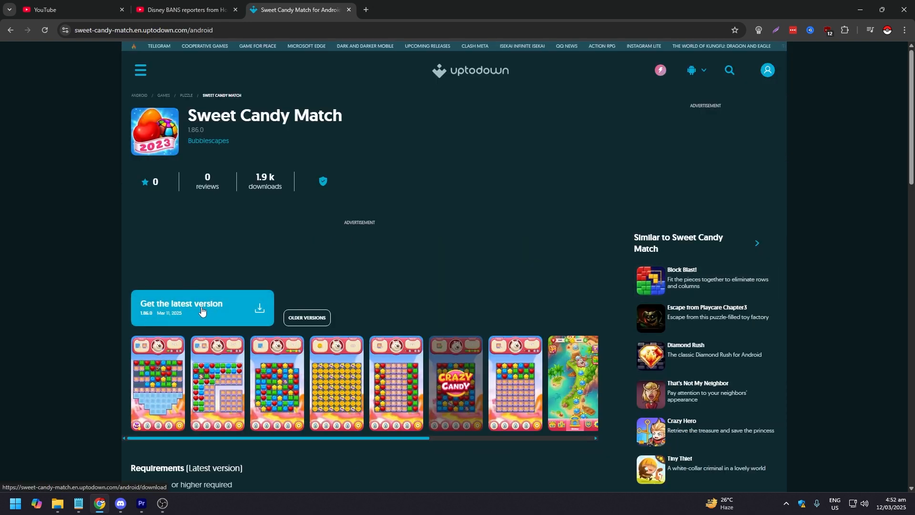
{"action": "left_click", "coordinate": [201, 308]}
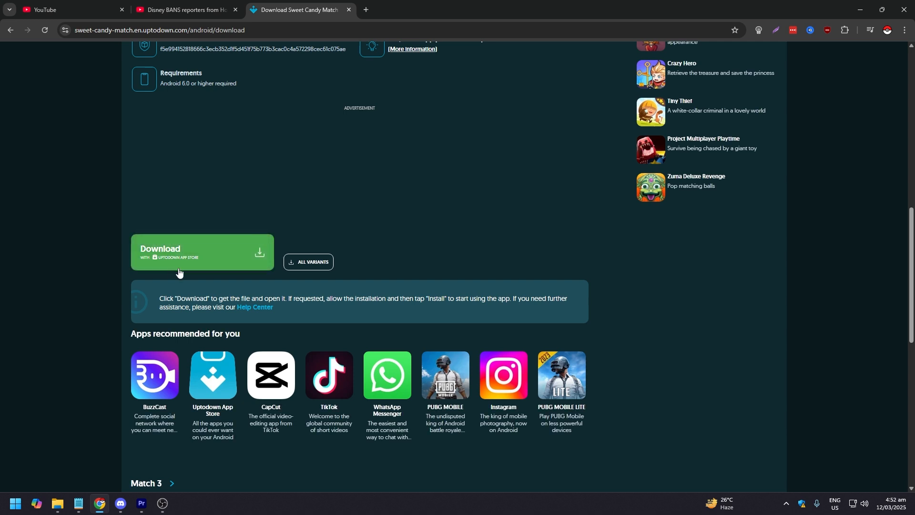
{"action": "left_click", "coordinate": [201, 252]}
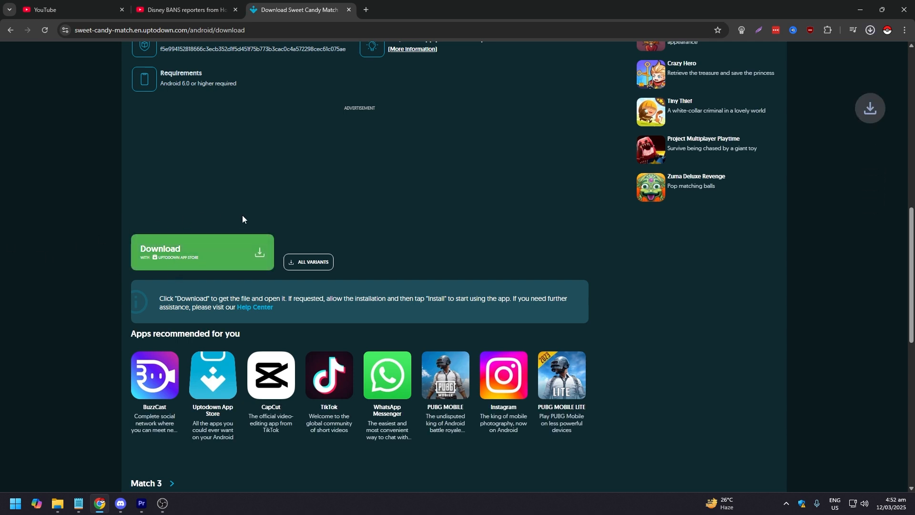
{"action": "left_click", "coordinate": [869, 29]}
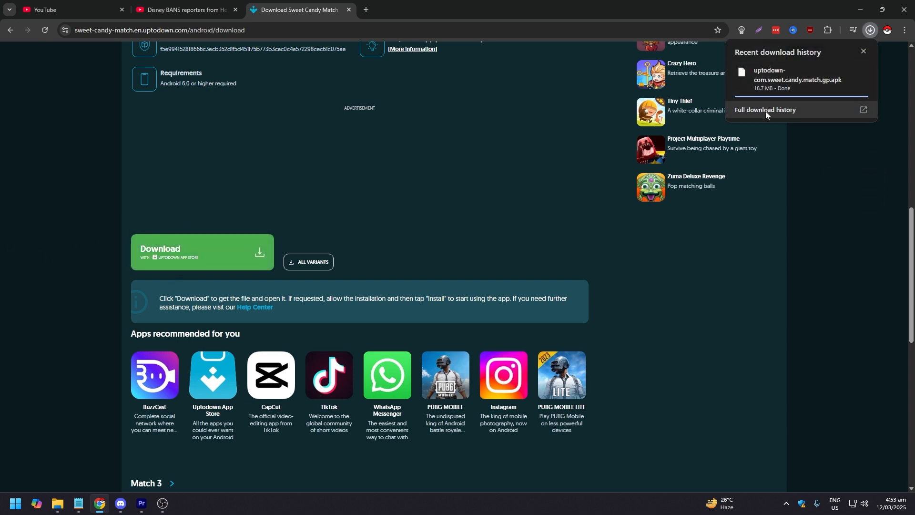
- Show the Sweet Candy Match APK in its Pictures folder from the full download history
{"action": "left_click", "coordinate": [764, 109]}
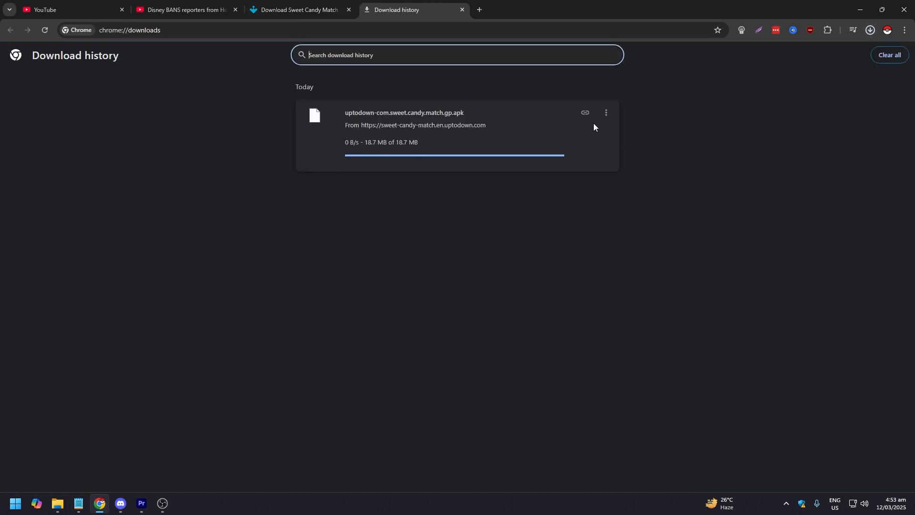
{"action": "left_click", "coordinate": [606, 112]}
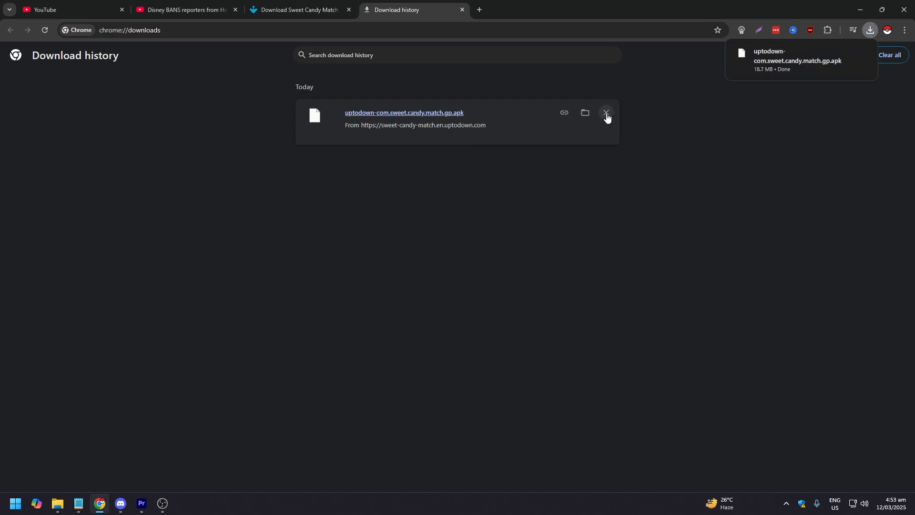
{"action": "left_click", "coordinate": [606, 112]}
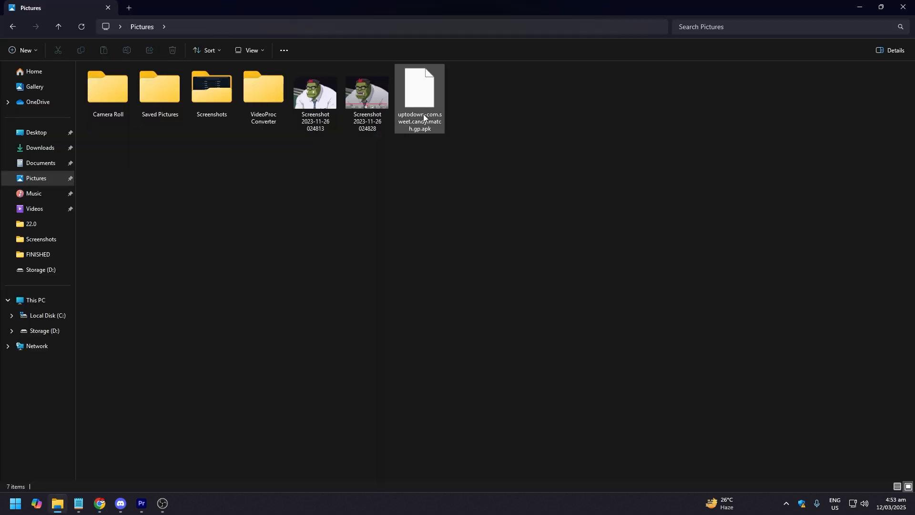
- Rename the Sweet Candy Match file from .apk to .exe and confirm the extension change
{"action": "right_click", "coordinate": [419, 94]}
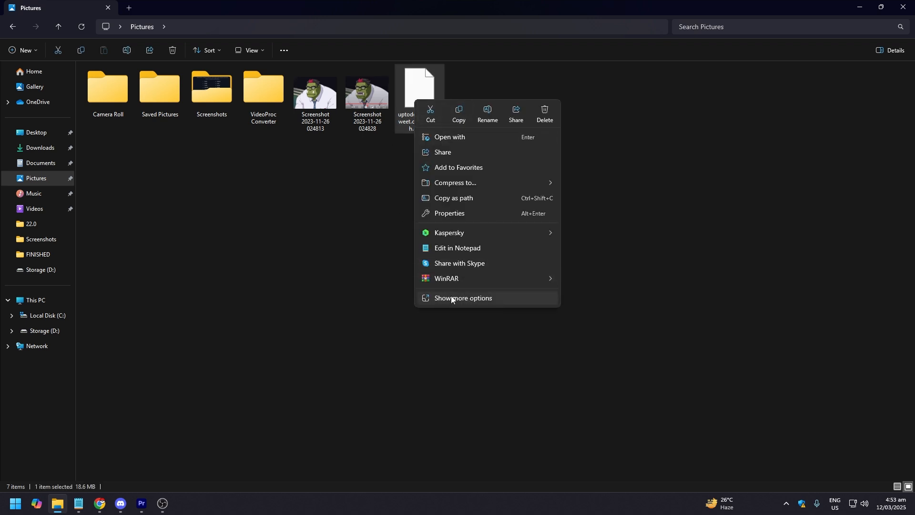
{"action": "left_click", "coordinate": [487, 120]}
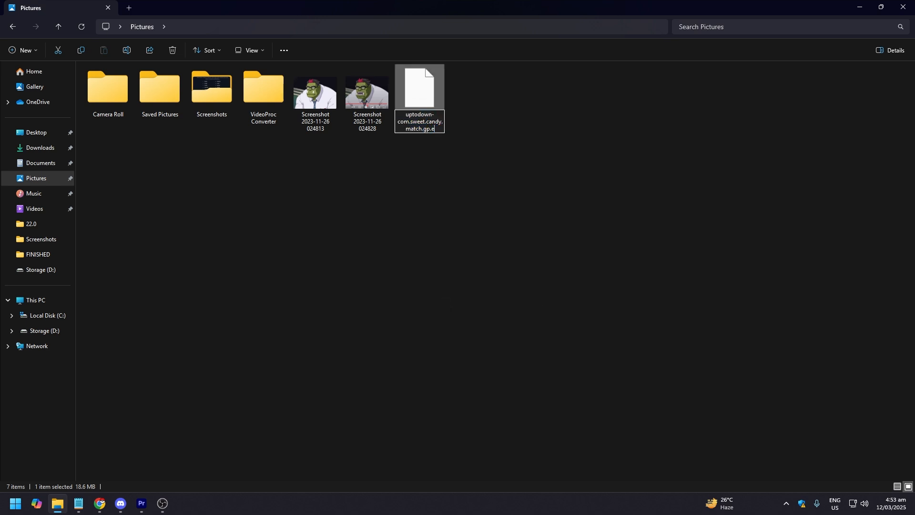
{"action": "key", "text": "enter"}
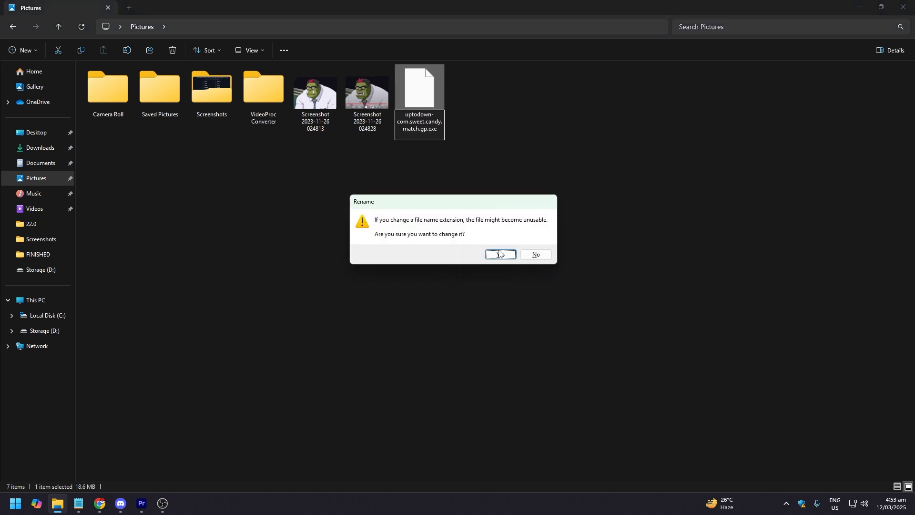
{"action": "left_click", "coordinate": [499, 254]}
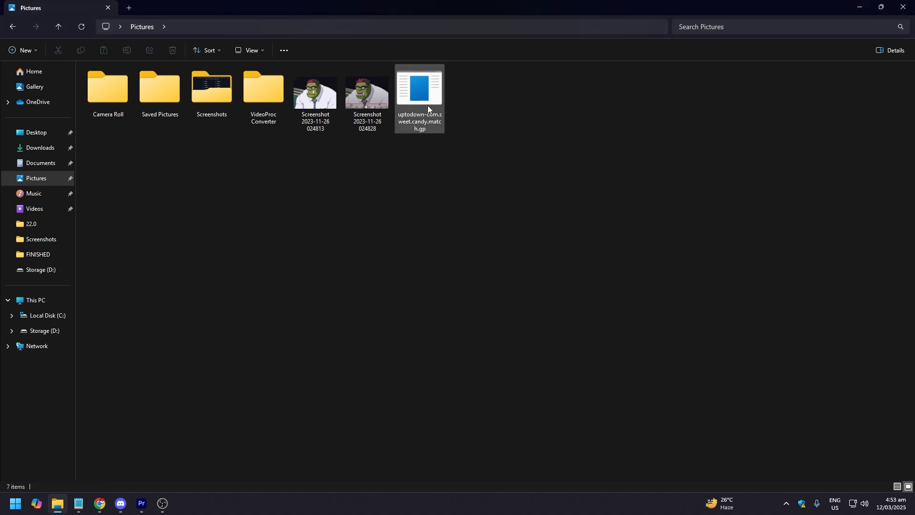